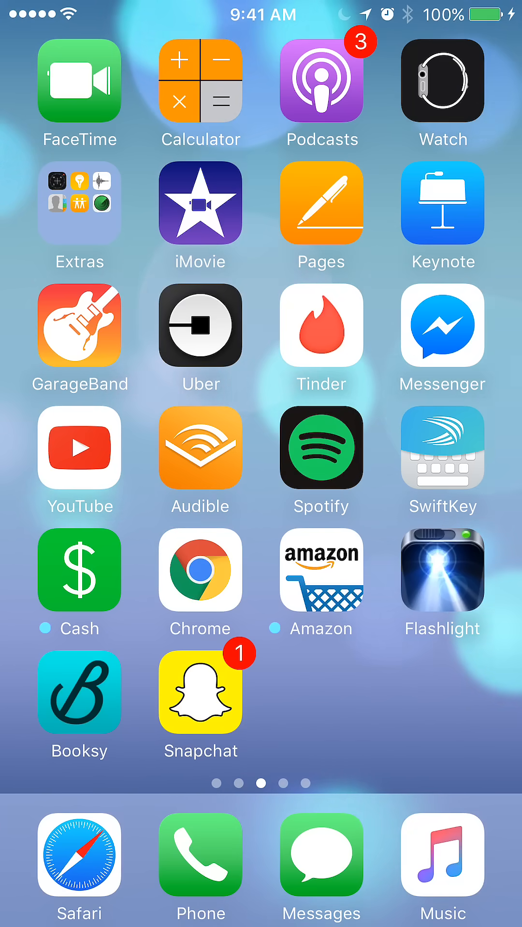
- Launch Messenger from the home screen to reach the group conversation
click(441, 324)
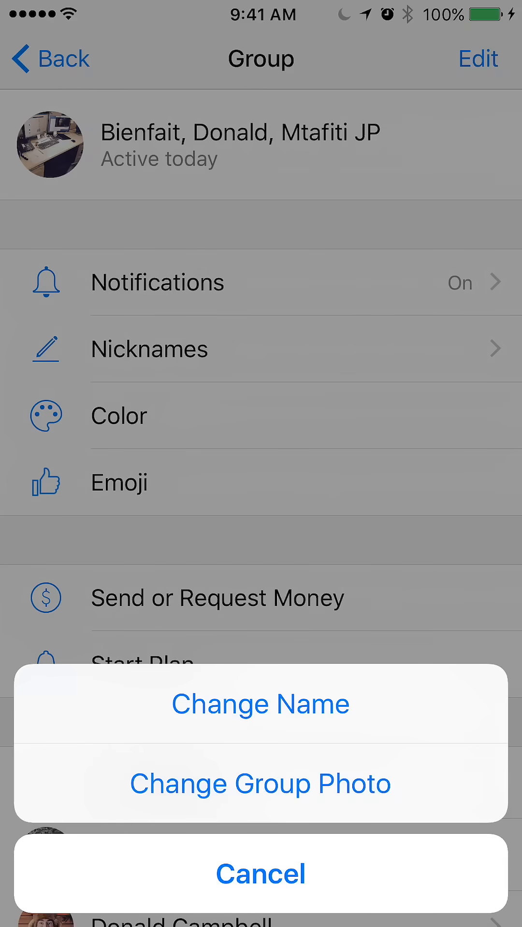
- Choose Change Group Photo to reveal the remove, take photo and camera roll options
click(259, 783)
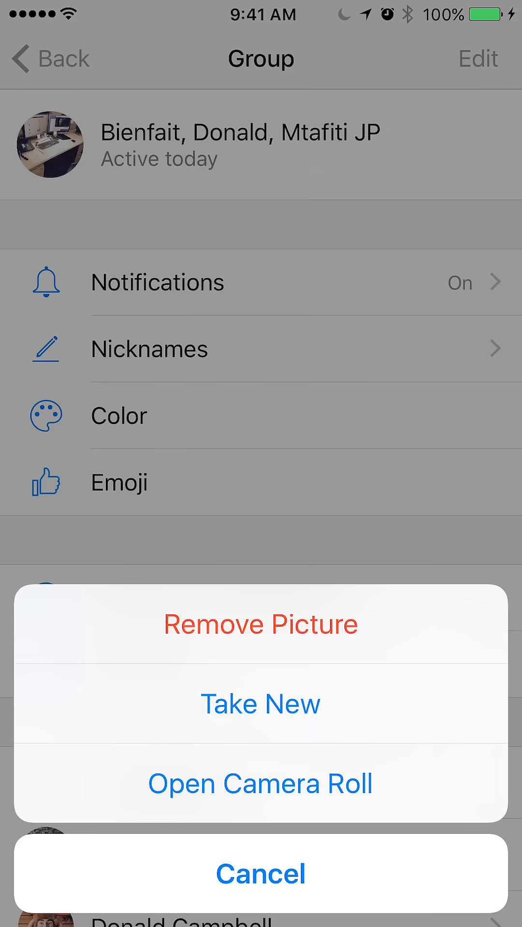
click(260, 782)
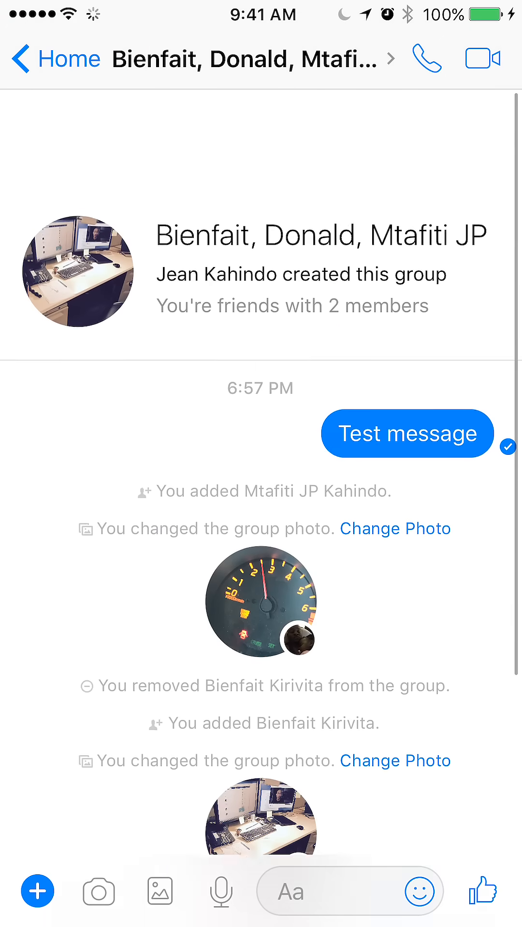
- Return to the conversation list and confirm the new quote image shows on the group chat
scroll(down, 3)
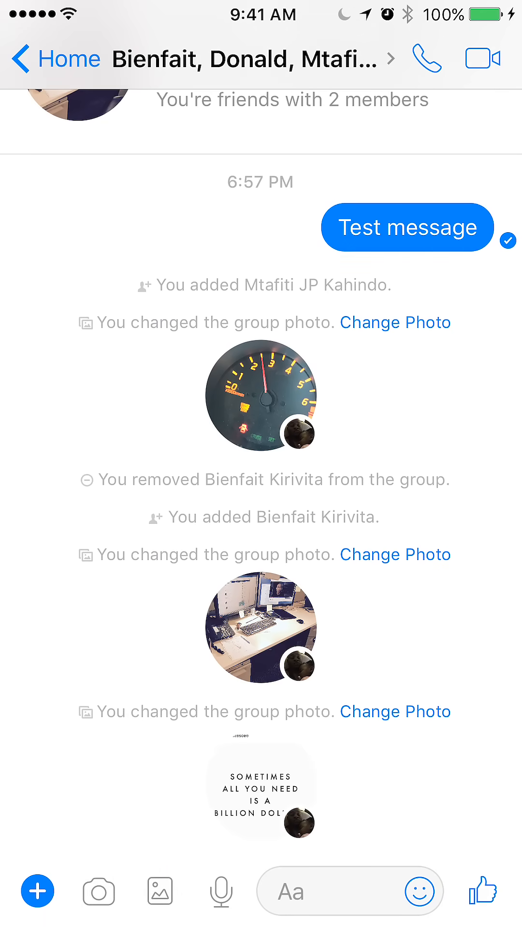
click(23, 59)
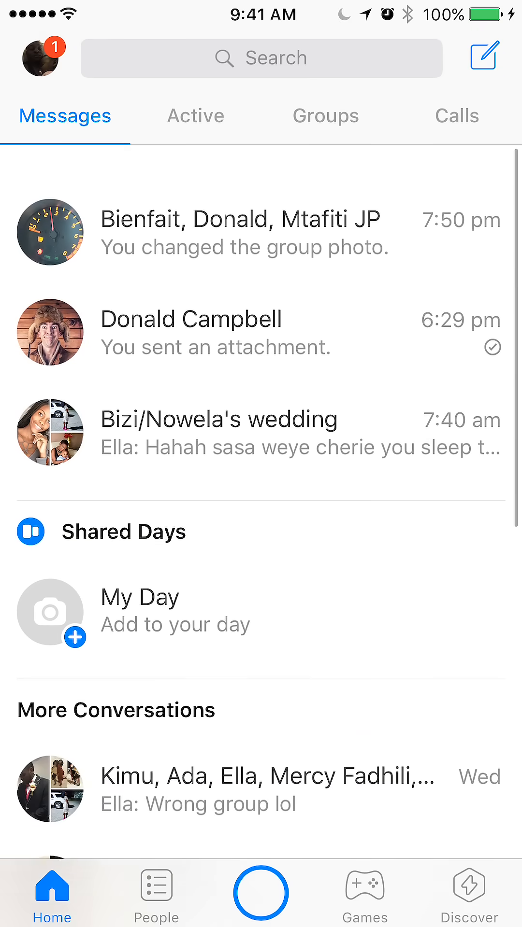
click(243, 235)
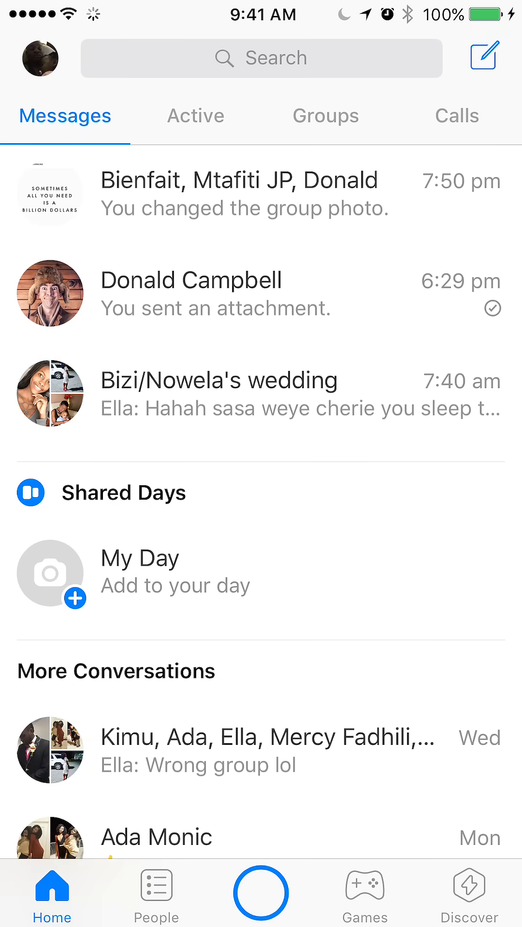
- Reopen the group's settings, view the Edit choices showing the new photo, then cancel
click(236, 196)
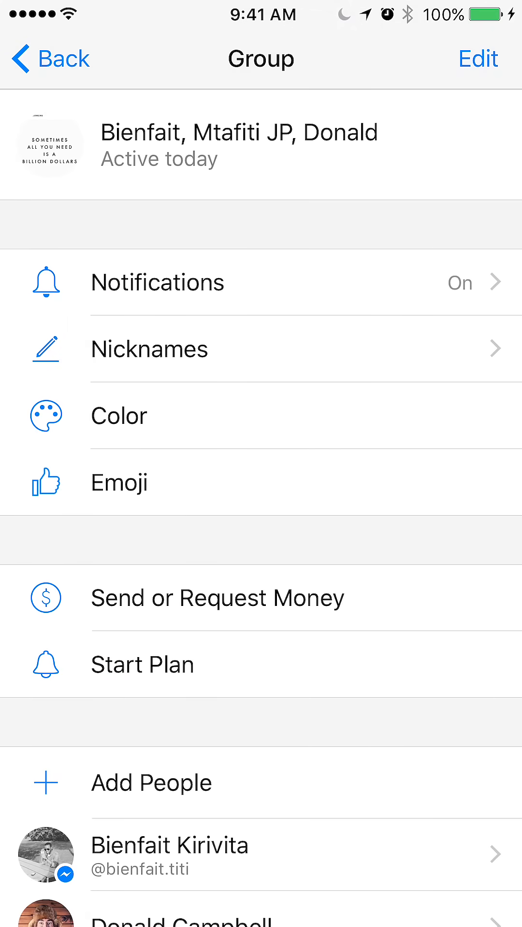
click(49, 147)
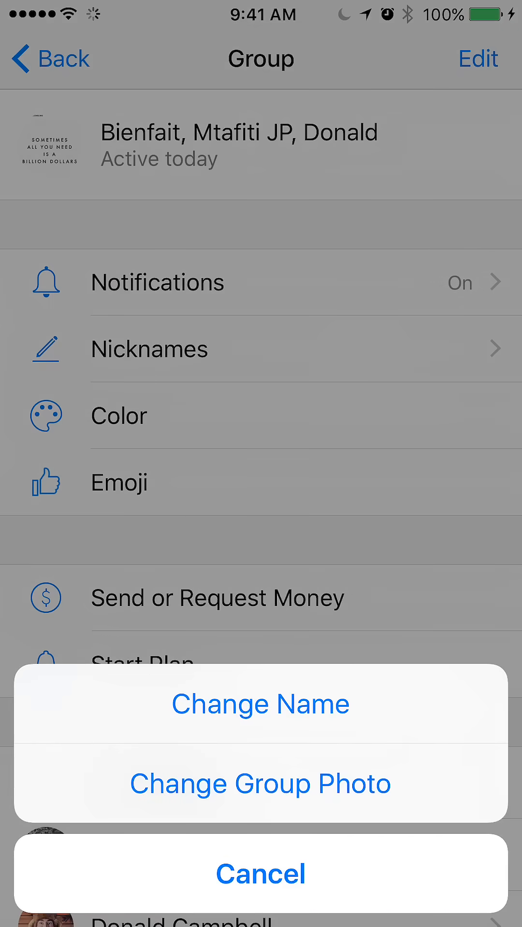
click(260, 873)
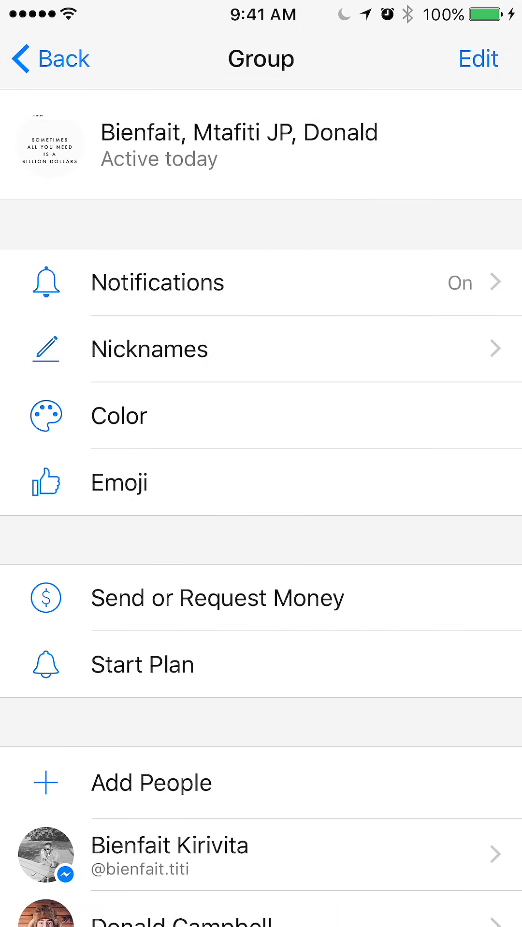